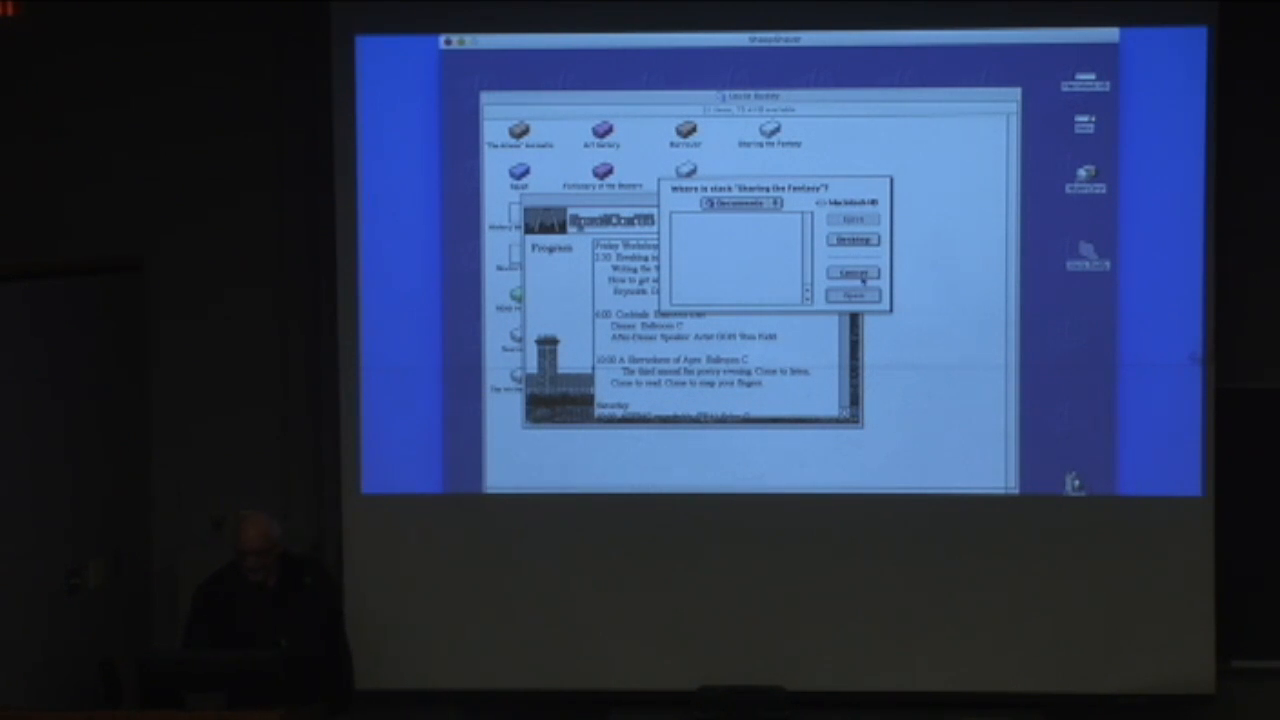
Step: Cancel the 'Where is stack' search for the missing Sharing the Fantasy stack
{"action": "left_click", "coordinate": [852, 272]}
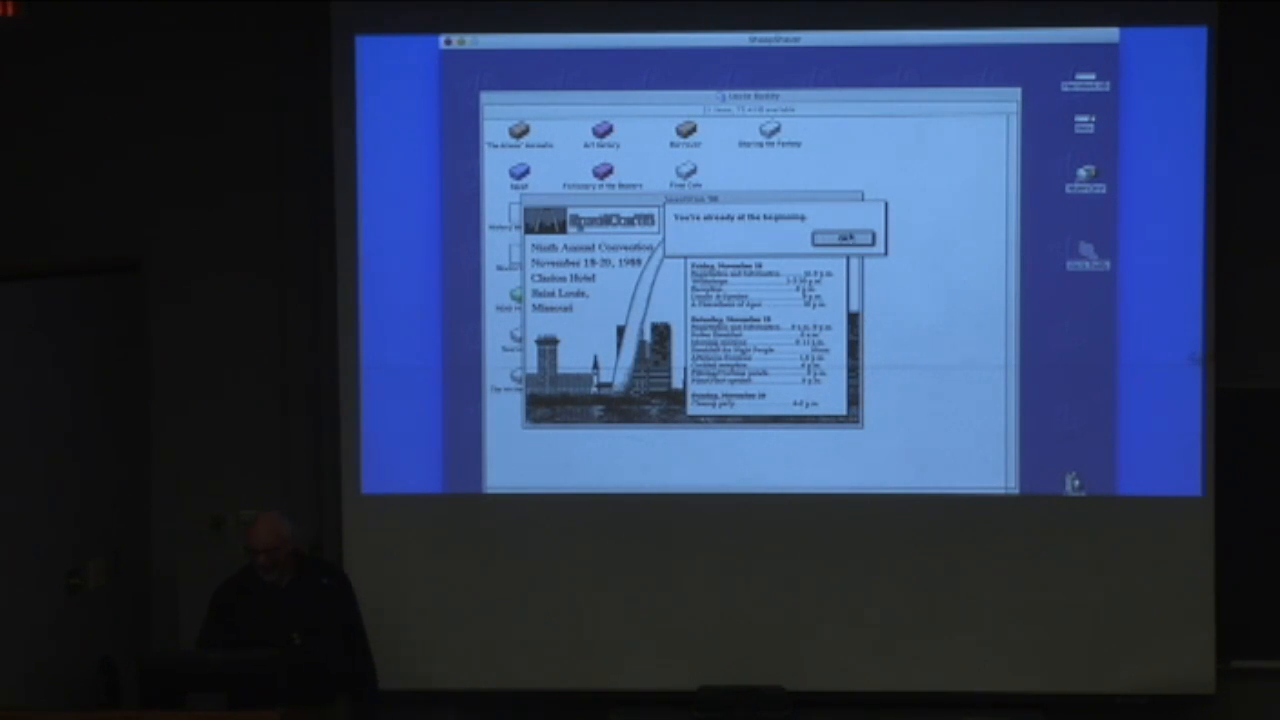
Step: Acknowledge the already-at-beginning notices after trying to step back past the first card
{"action": "left_click", "coordinate": [840, 238]}
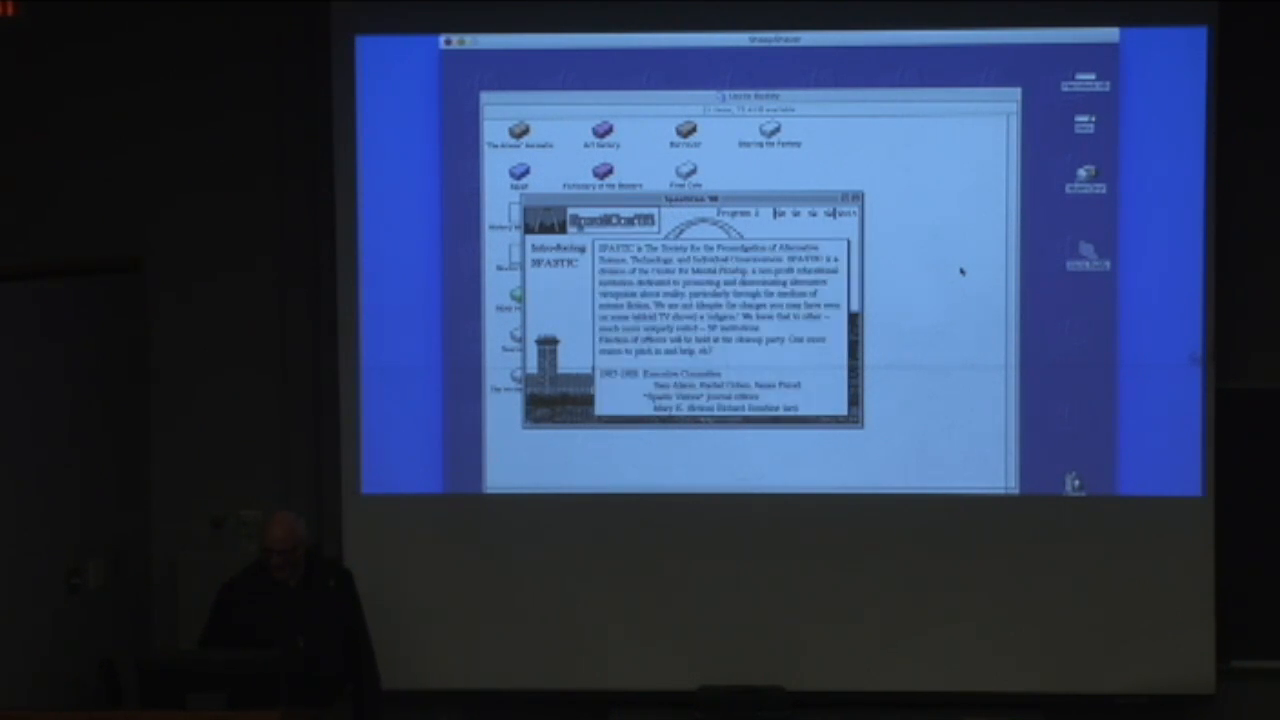
{"action": "left_click", "coordinate": [776, 212]}
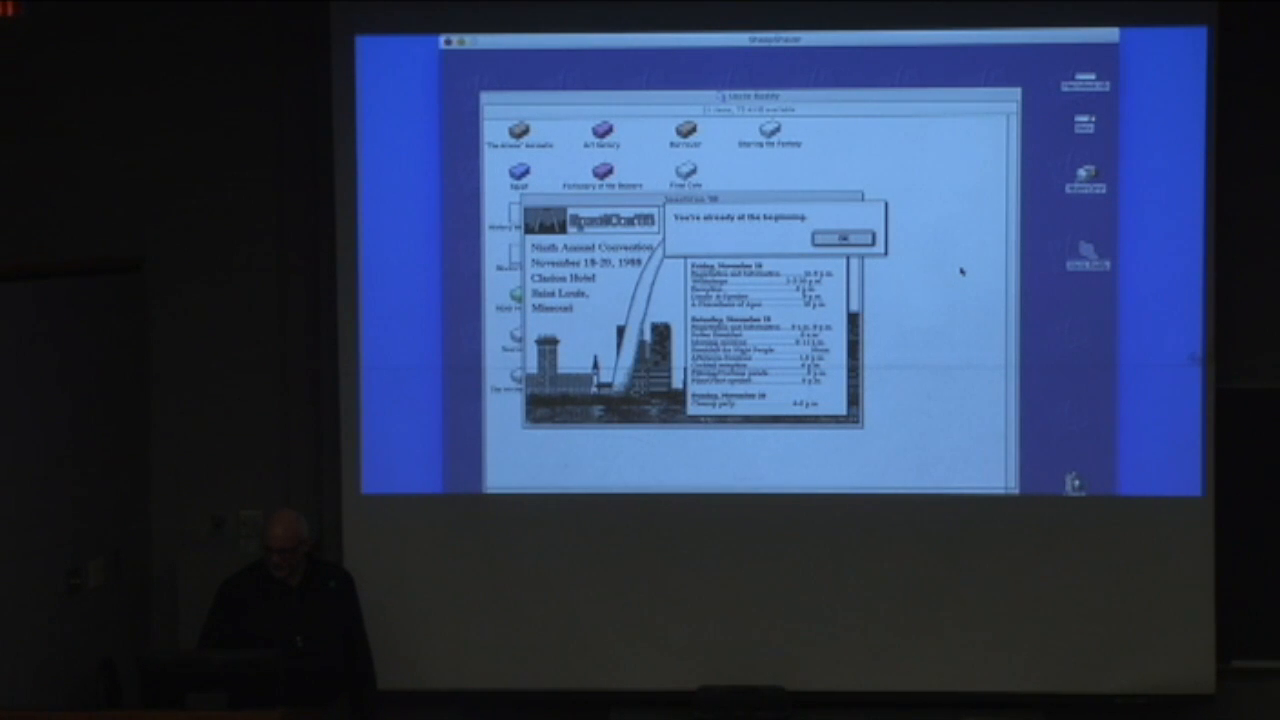
{"action": "left_click", "coordinate": [840, 238]}
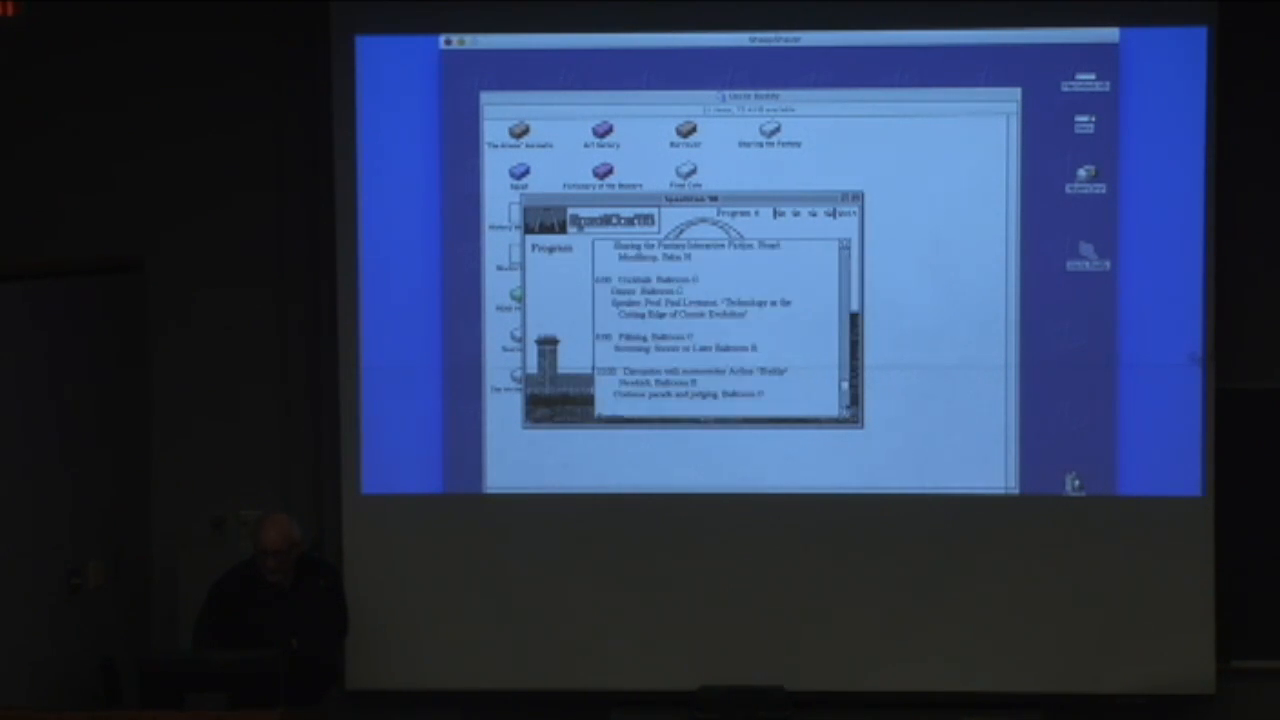
Step: Scroll the Program listing down to the afternoon sessions
{"action": "scroll", "scroll_direction": "down", "scroll_amount": 3}
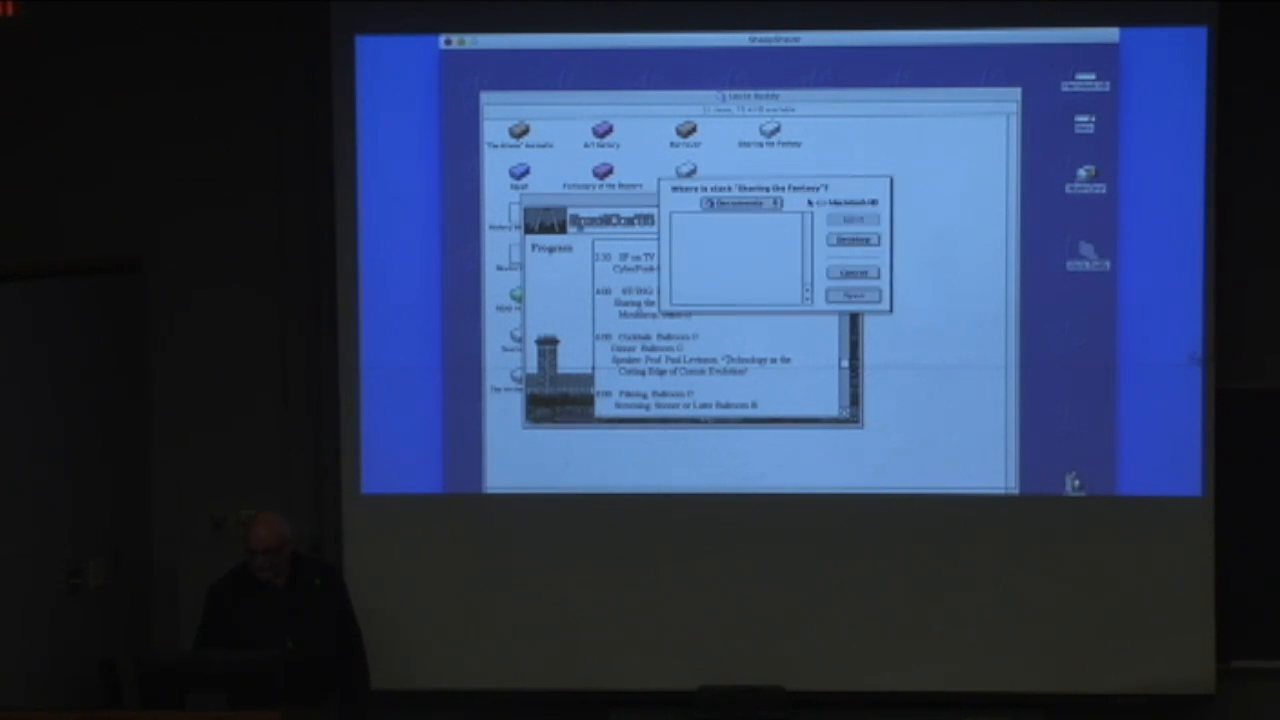
{"action": "left_click", "coordinate": [736, 204]}
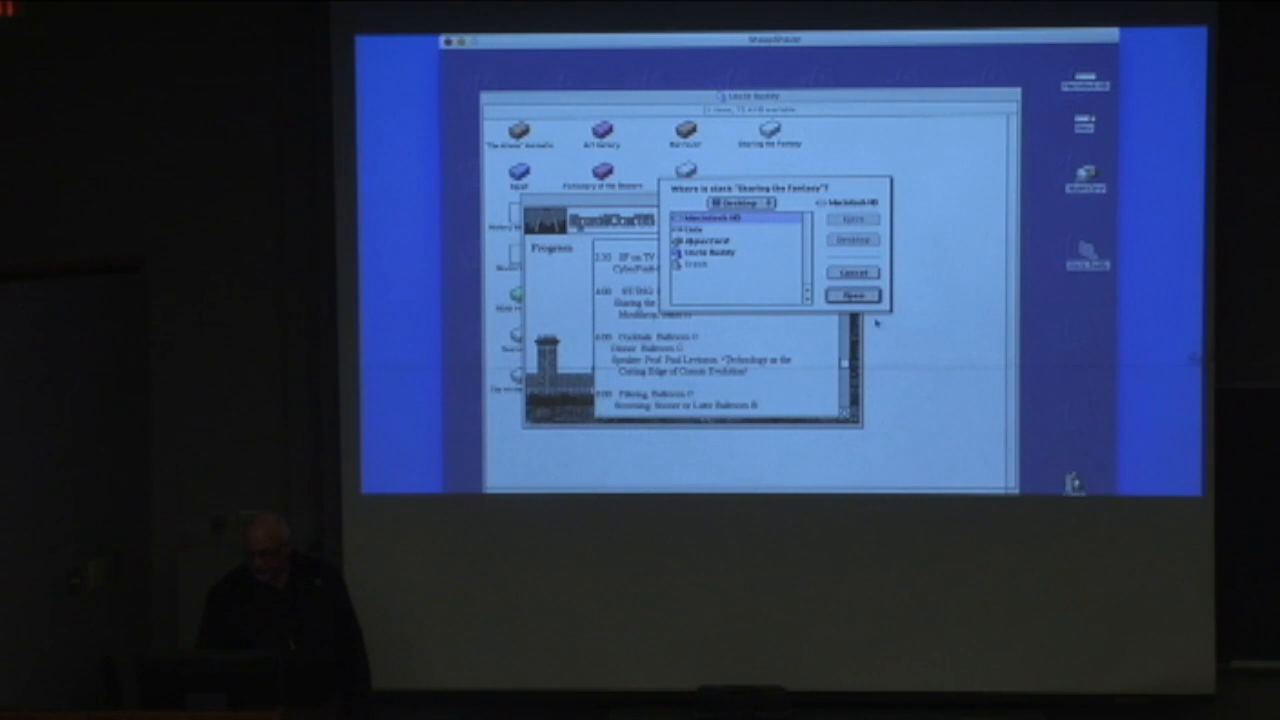
{"action": "left_click", "coordinate": [852, 294]}
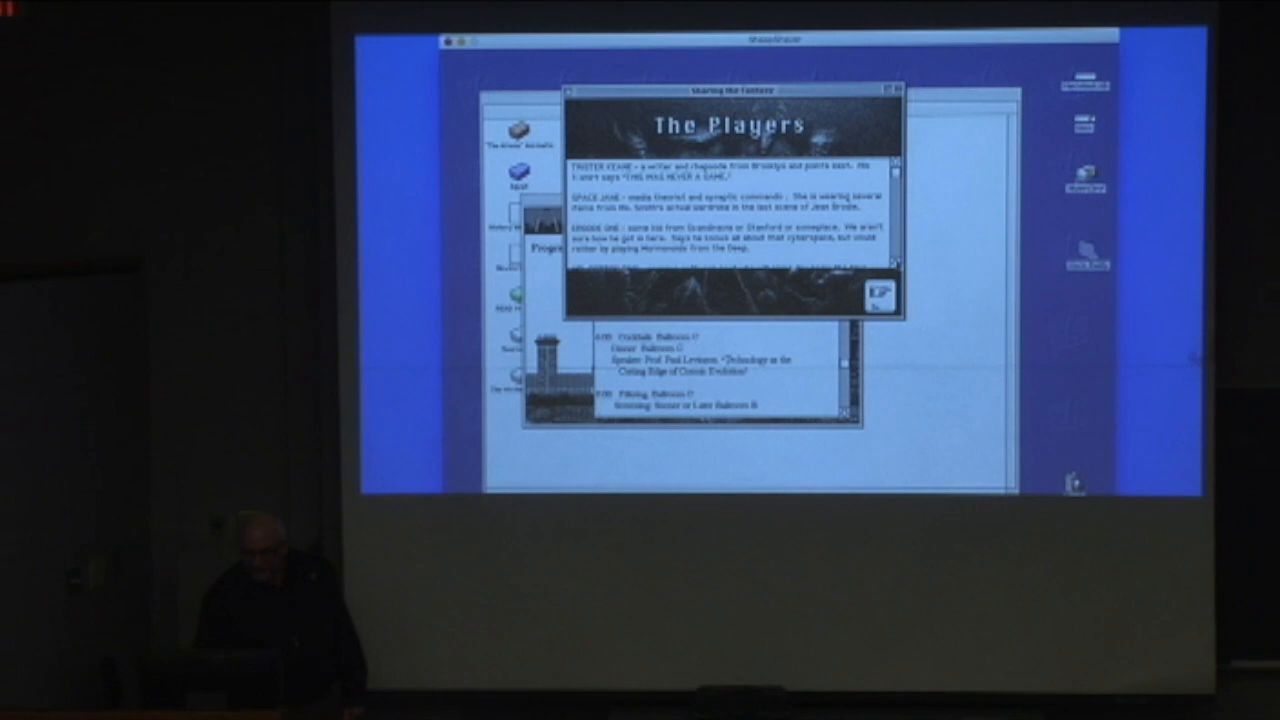
{"action": "scroll", "scroll_direction": "down", "scroll_amount": 3}
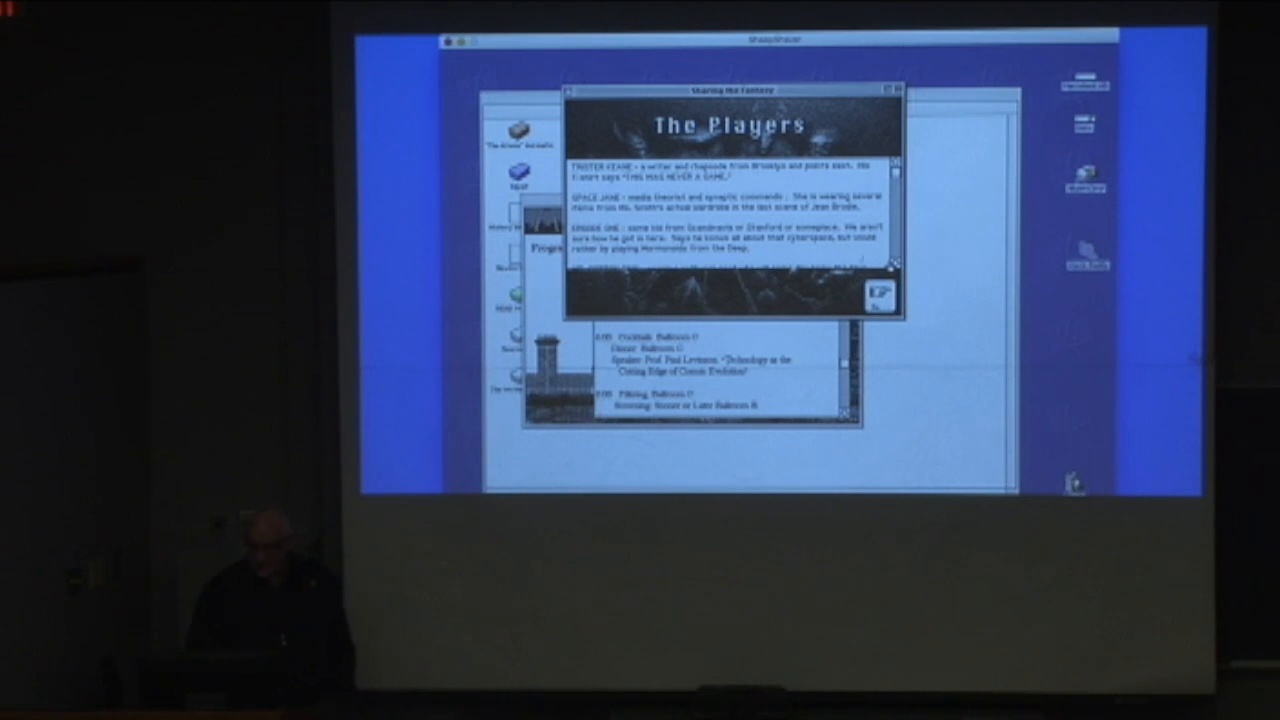
{"action": "scroll", "scroll_direction": "down", "scroll_amount": 3}
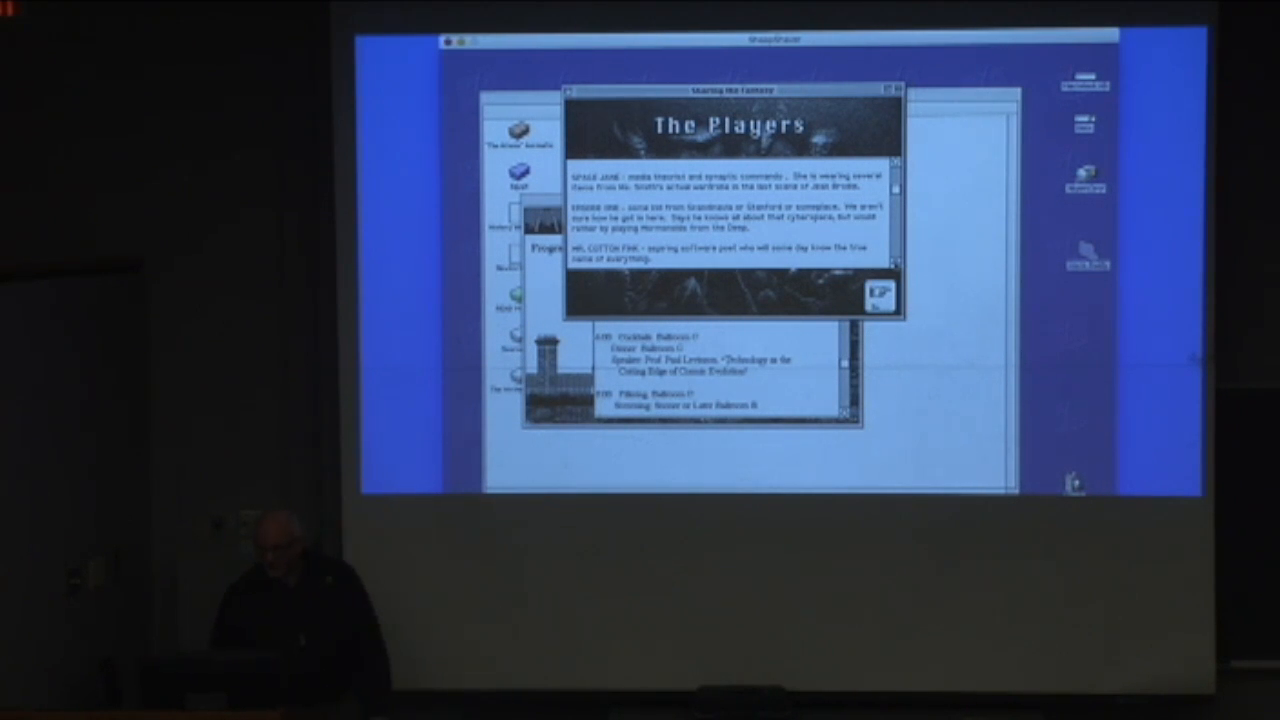
{"action": "scroll", "scroll_direction": "down", "scroll_amount": 3}
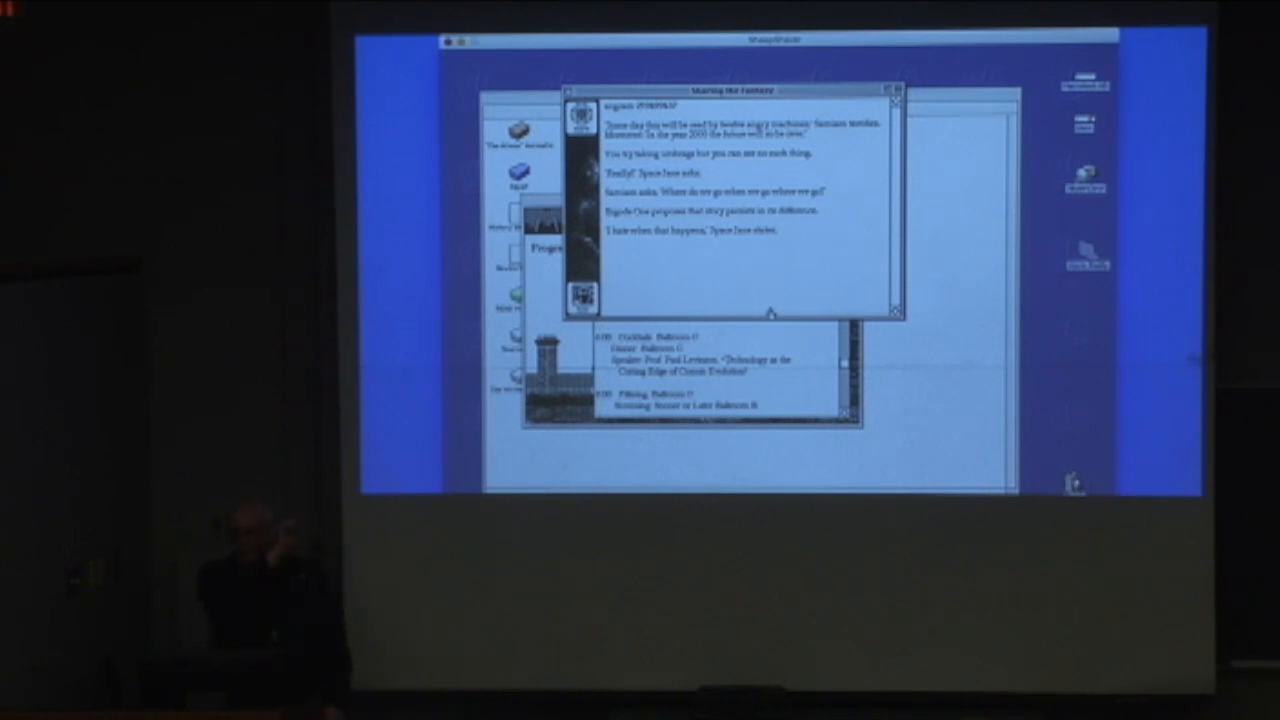
{"action": "mouse_move", "coordinate": [750, 280]}
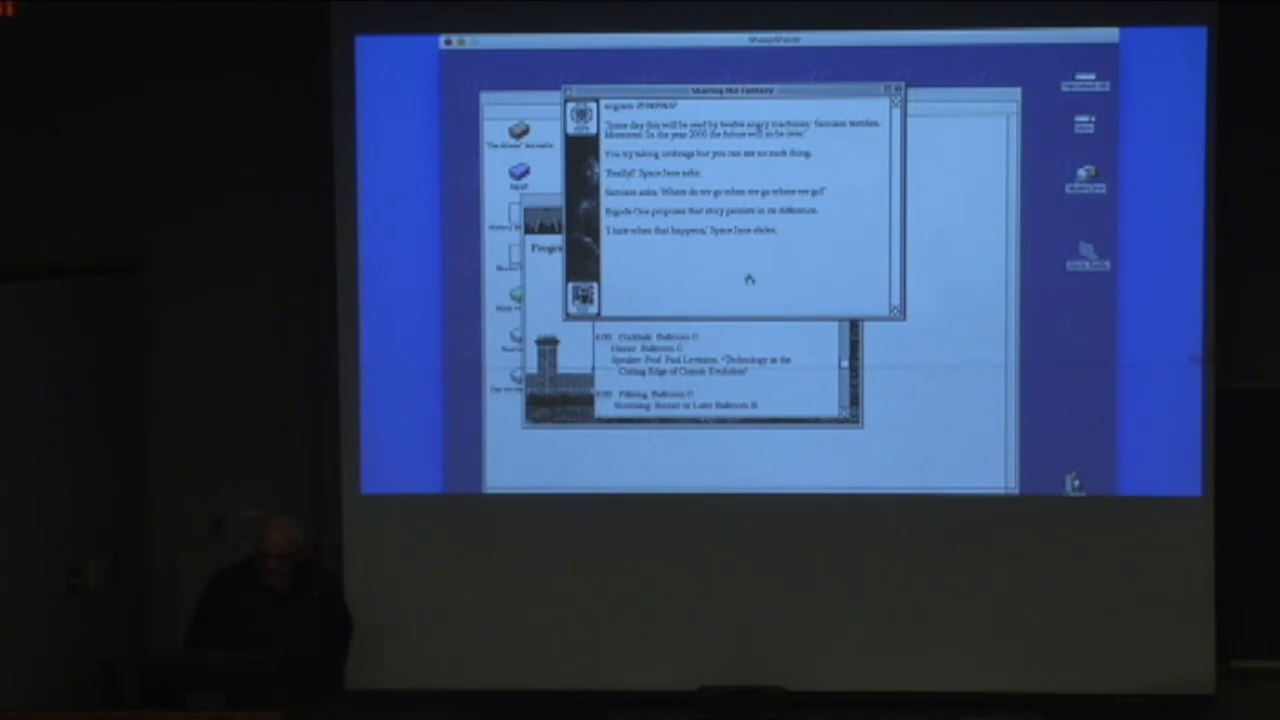
{"action": "mouse_move", "coordinate": [738, 284]}
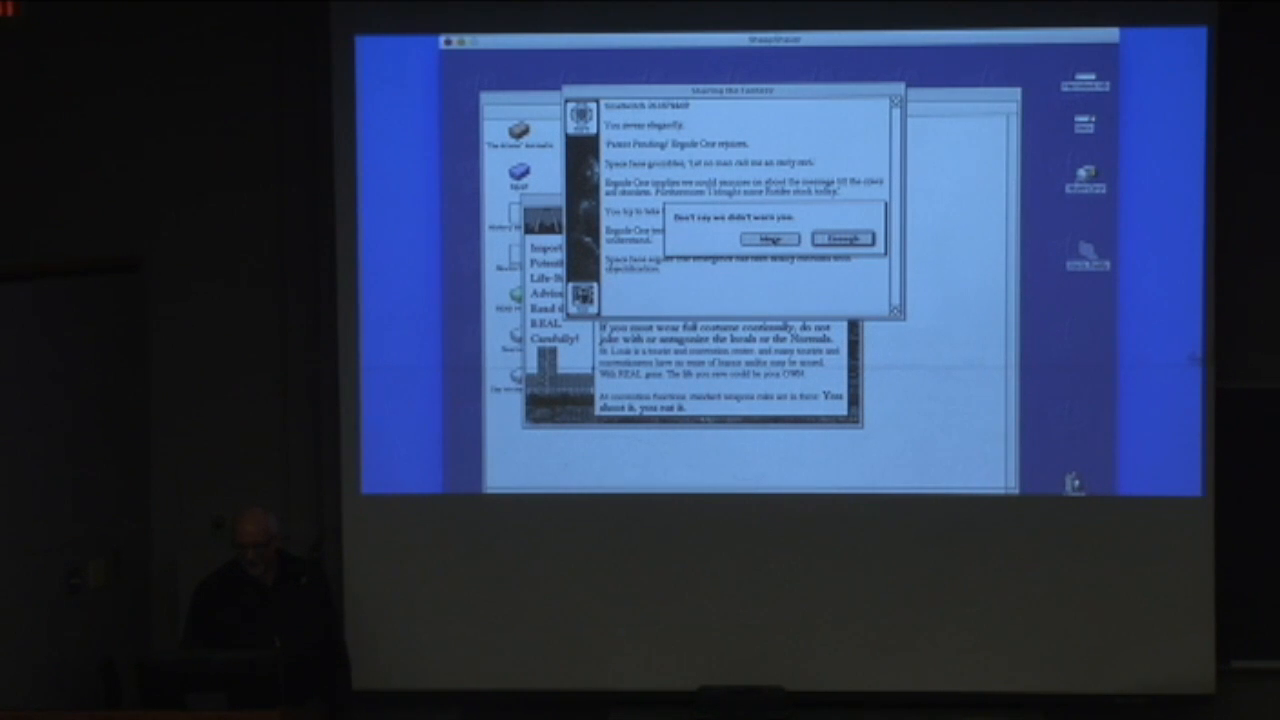
Step: Answer the 'Don't say we didn't warn you' dialog to generate more transcript
{"action": "left_click", "coordinate": [840, 238]}
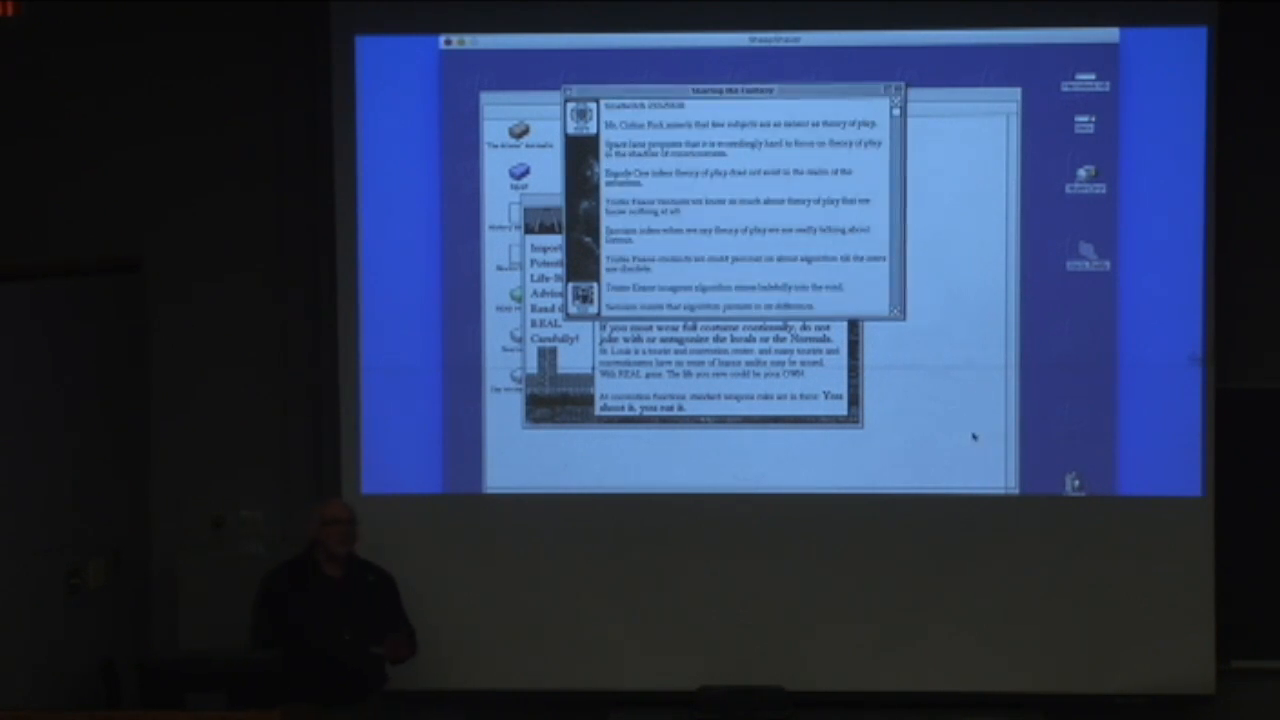